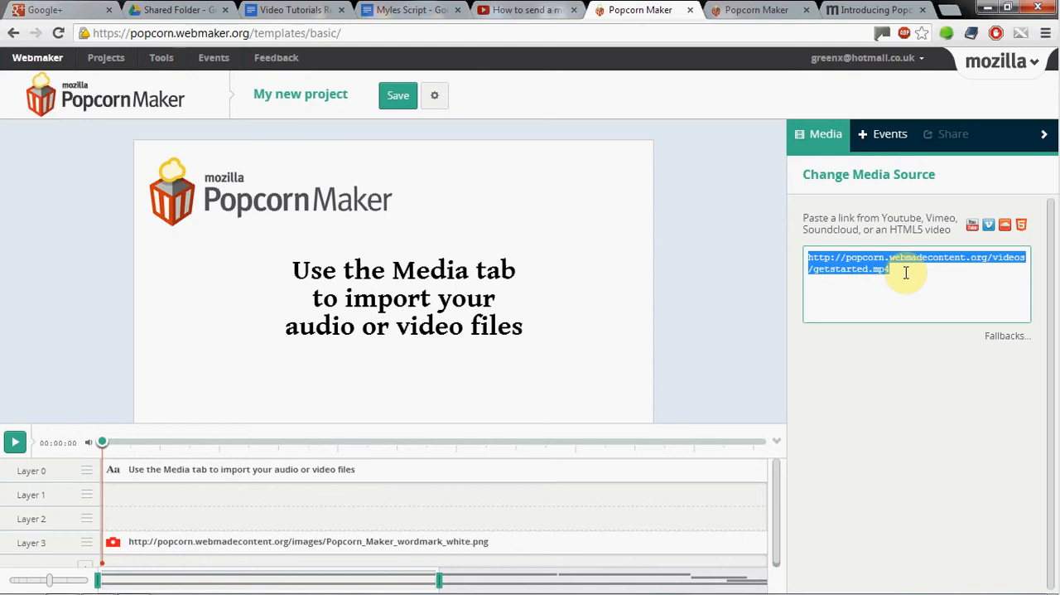
text(http://www.youtube.com/watch?v=xL-JvZeZD6g)
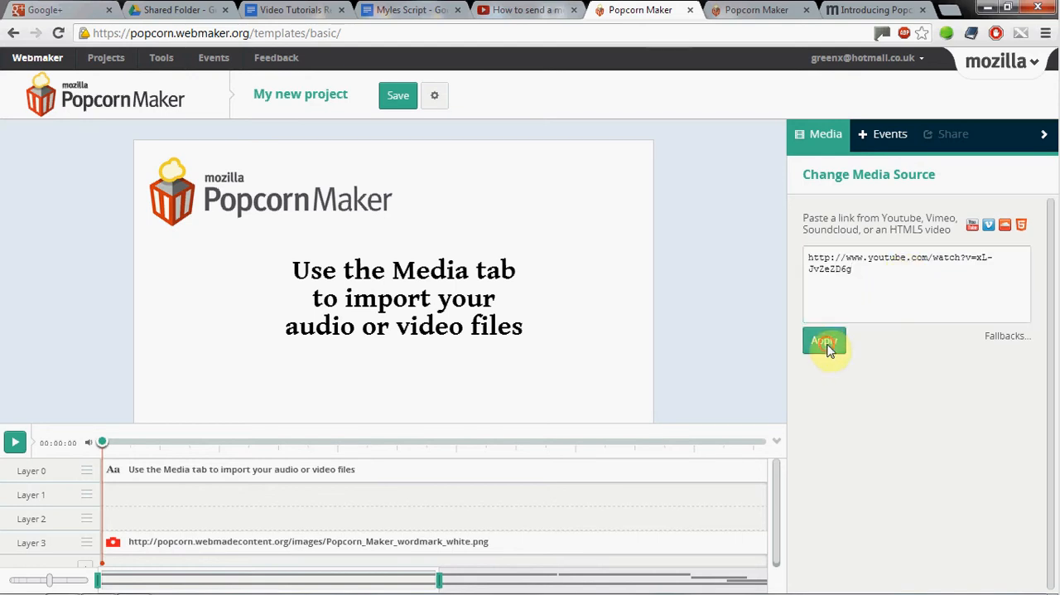
click(824, 340)
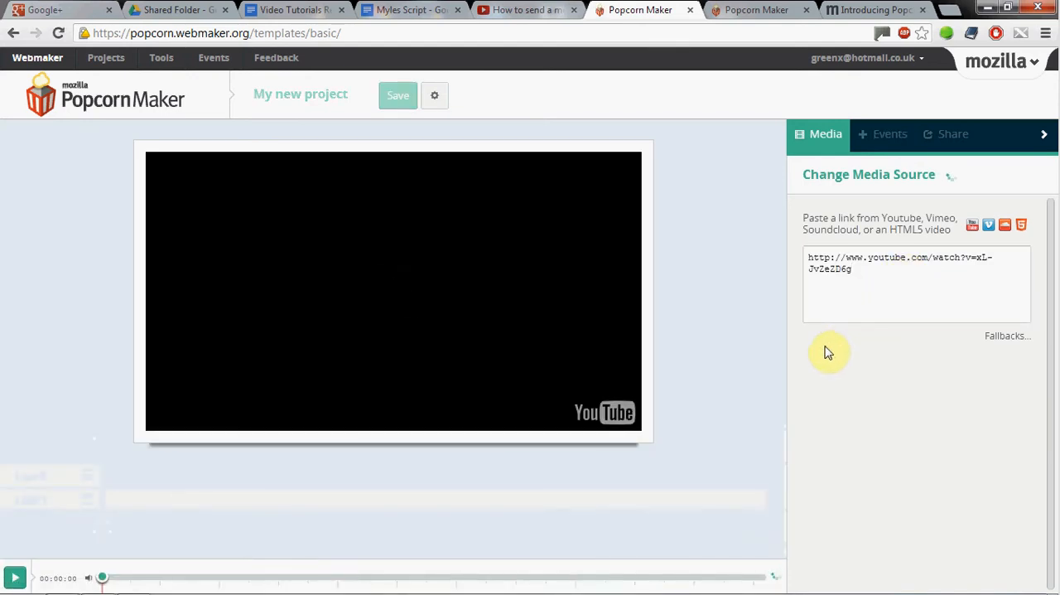
click(890, 133)
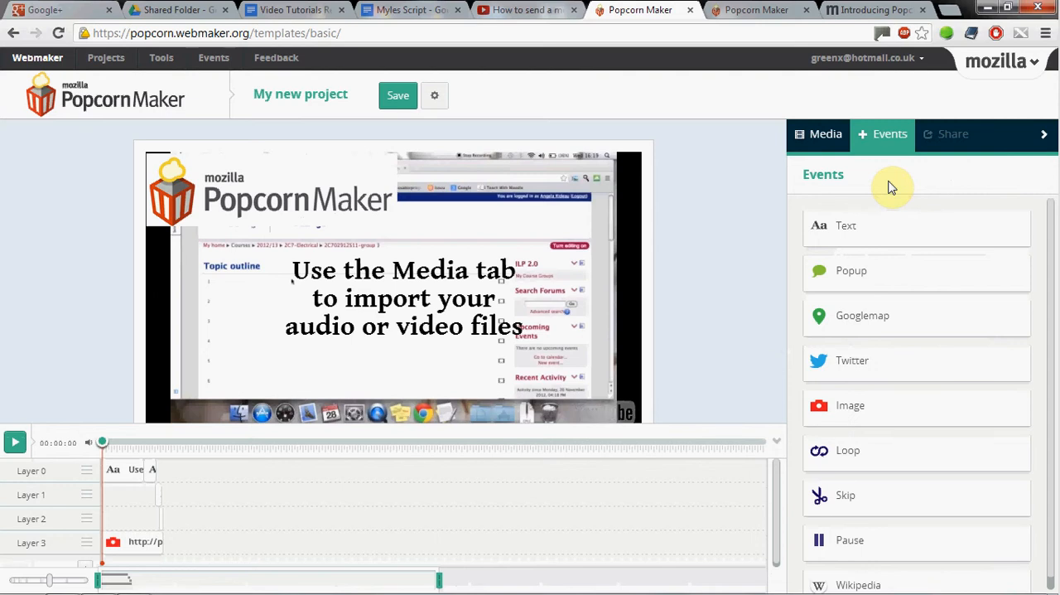
mouse_move(795, 218)
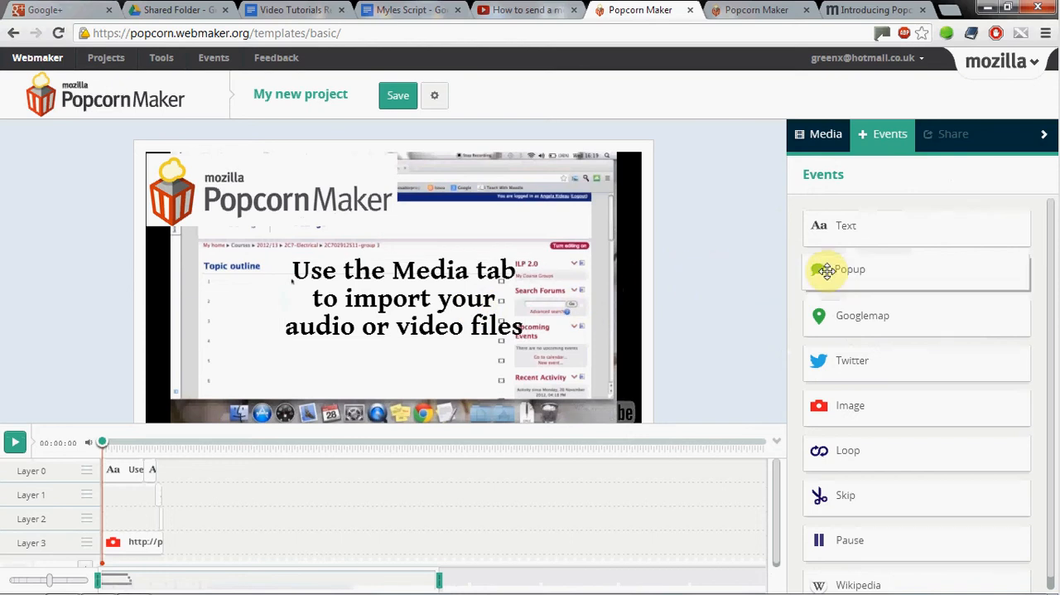
Place a popup event and an image event on the video, then attempt a Google map.
click(848, 270)
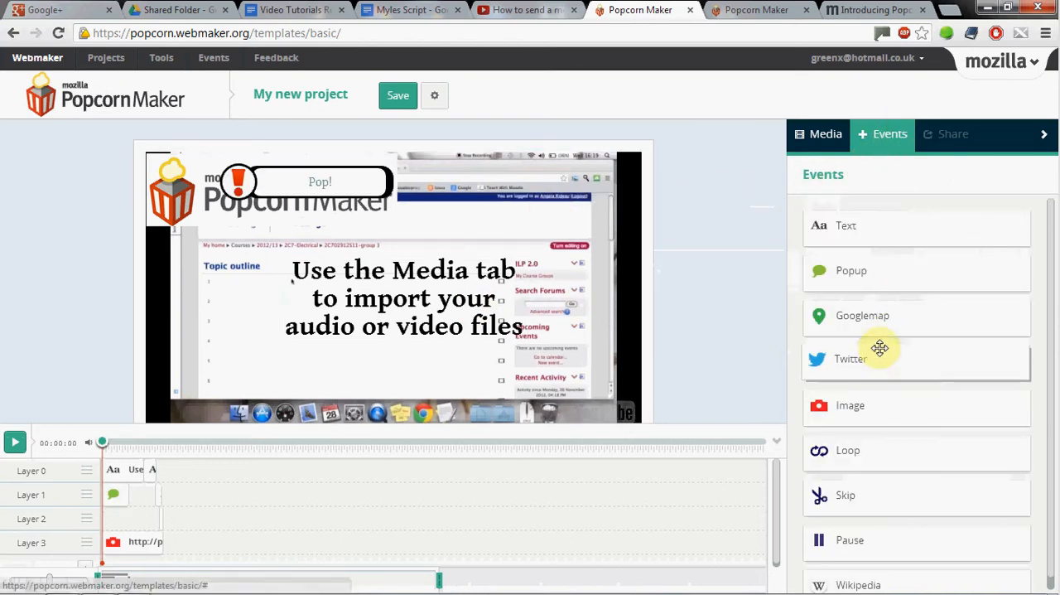
mouse_move(885, 403)
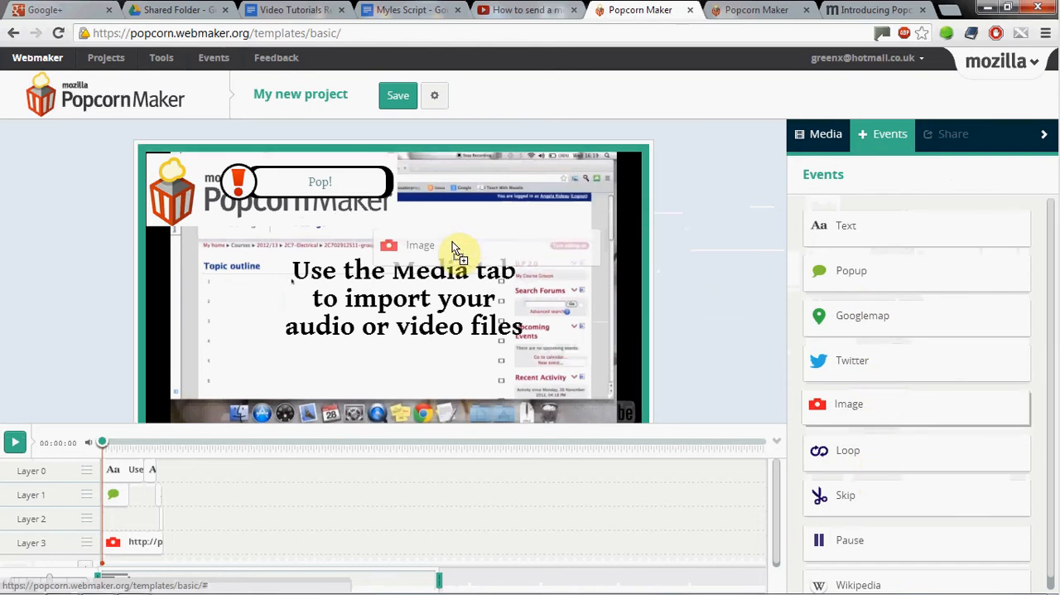
click(849, 404)
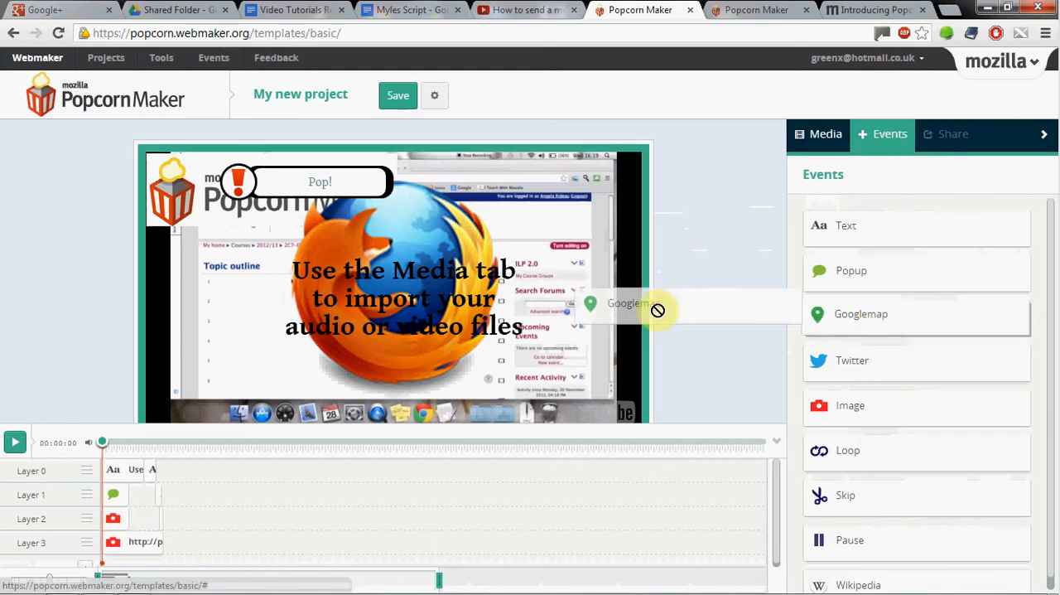
click(860, 313)
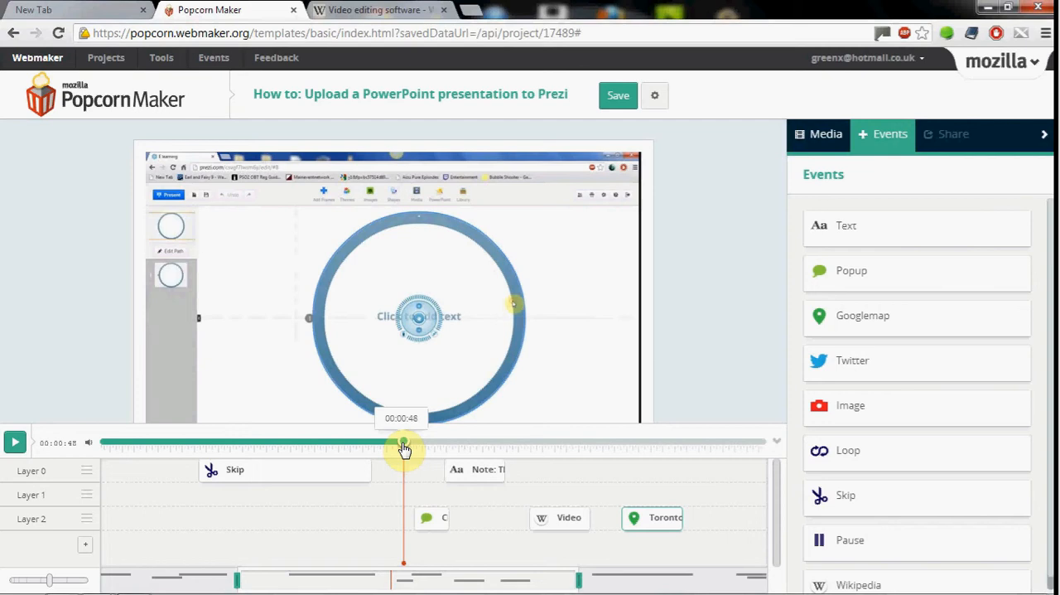
Scrub the tutorial video to 48 seconds, the 'Click on PowerPoint' popup, then about 57 seconds.
drag(403, 442, 443, 442)
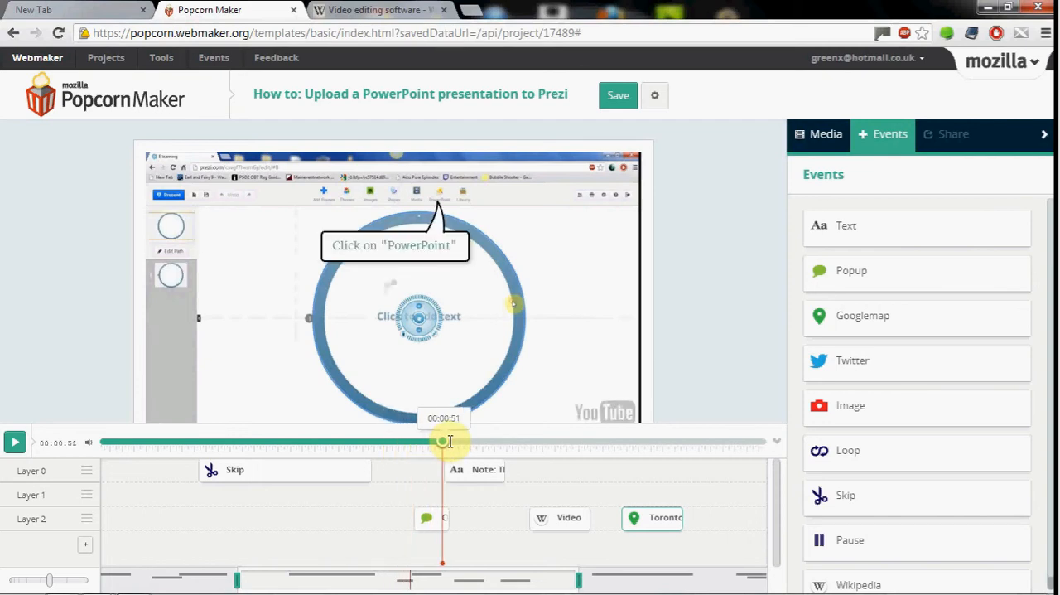
drag(443, 440, 510, 440)
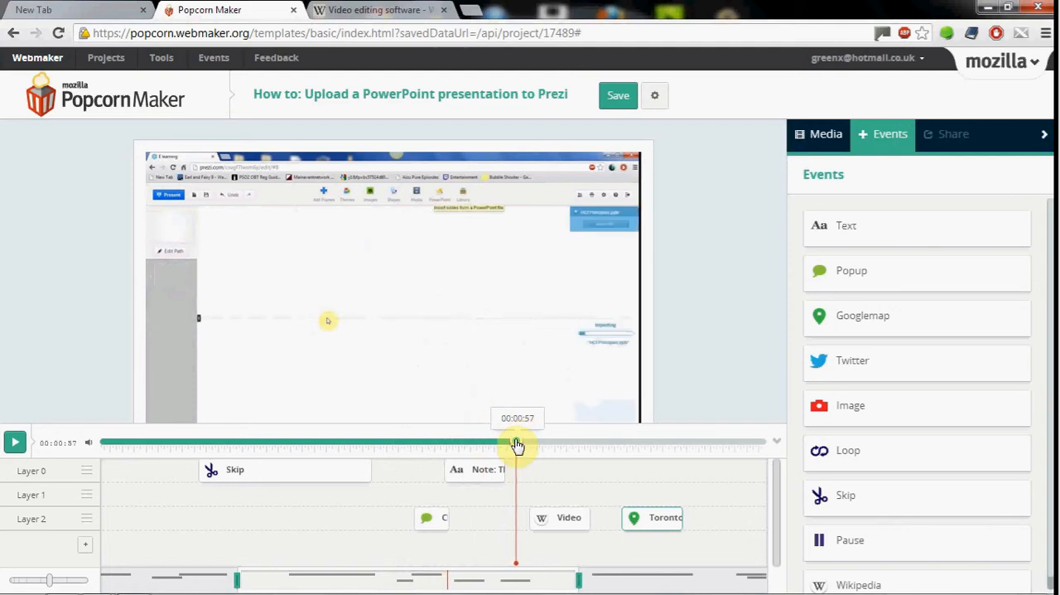
drag(516, 442, 559, 434)
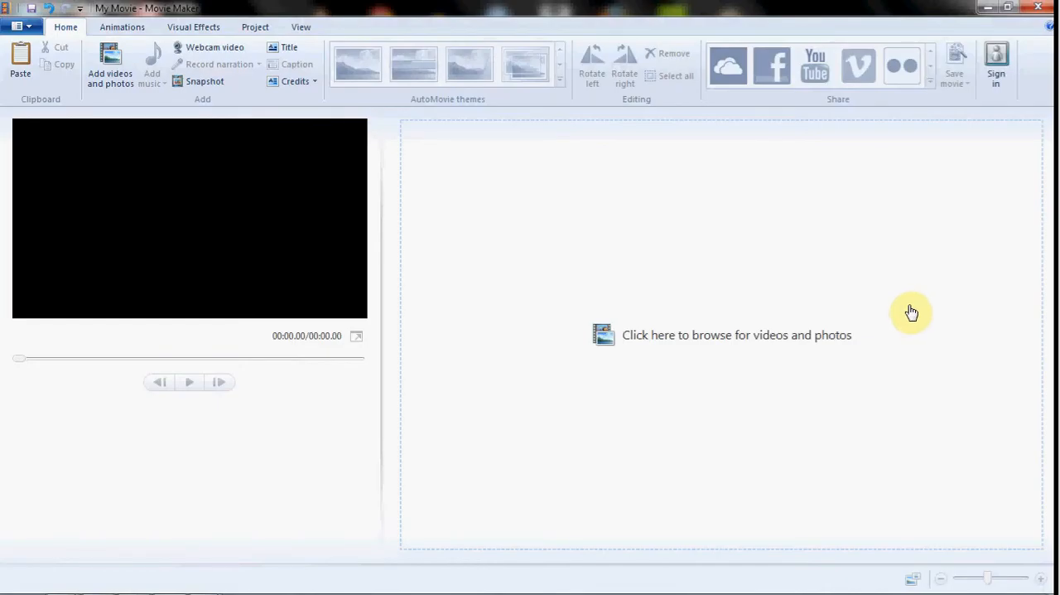
mouse_move(909, 312)
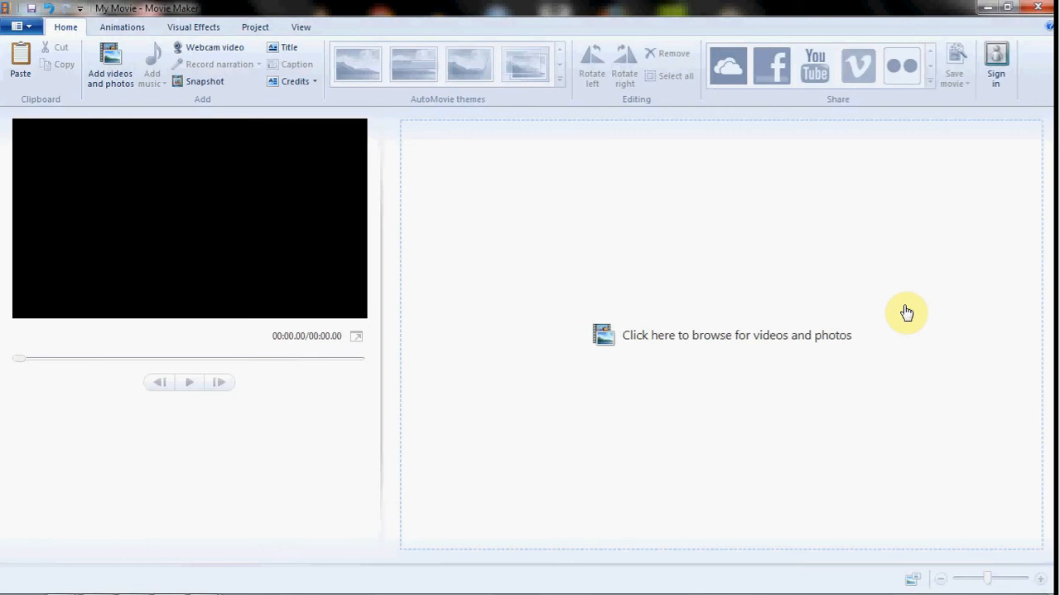
mouse_move(893, 273)
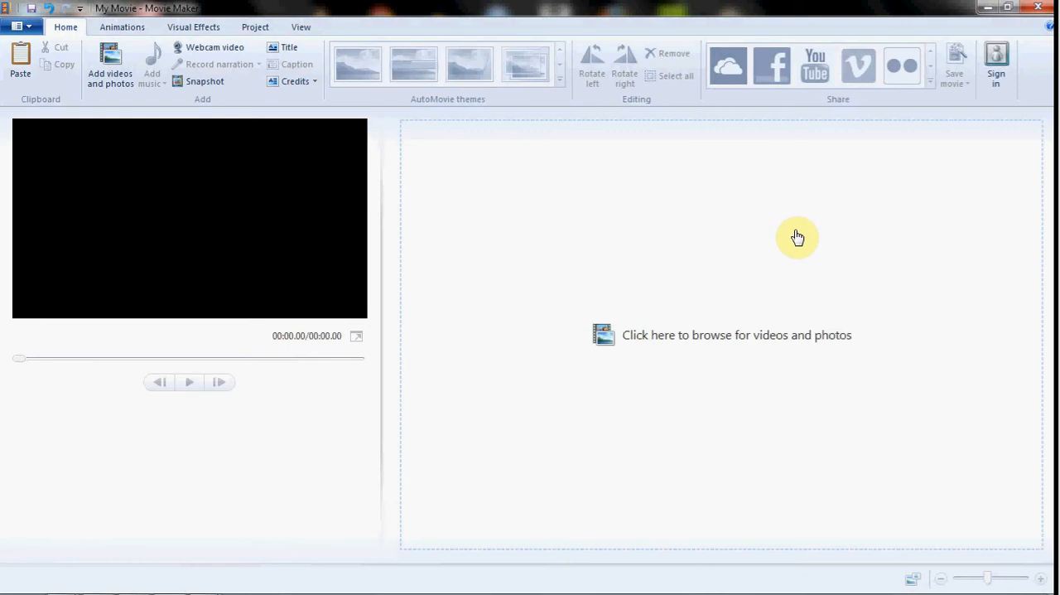
mouse_move(400, 539)
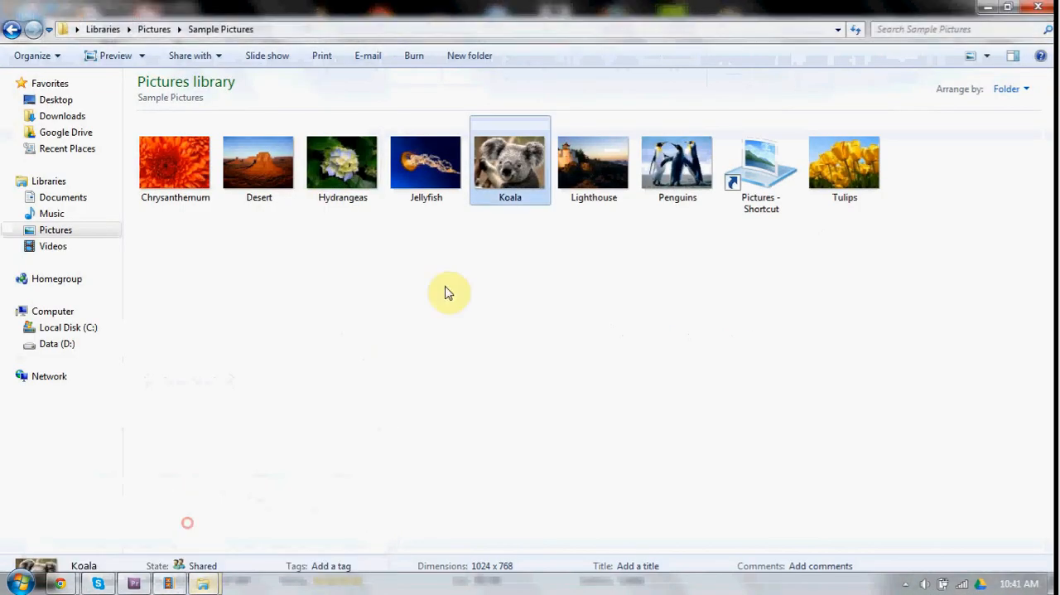
mouse_move(203, 583)
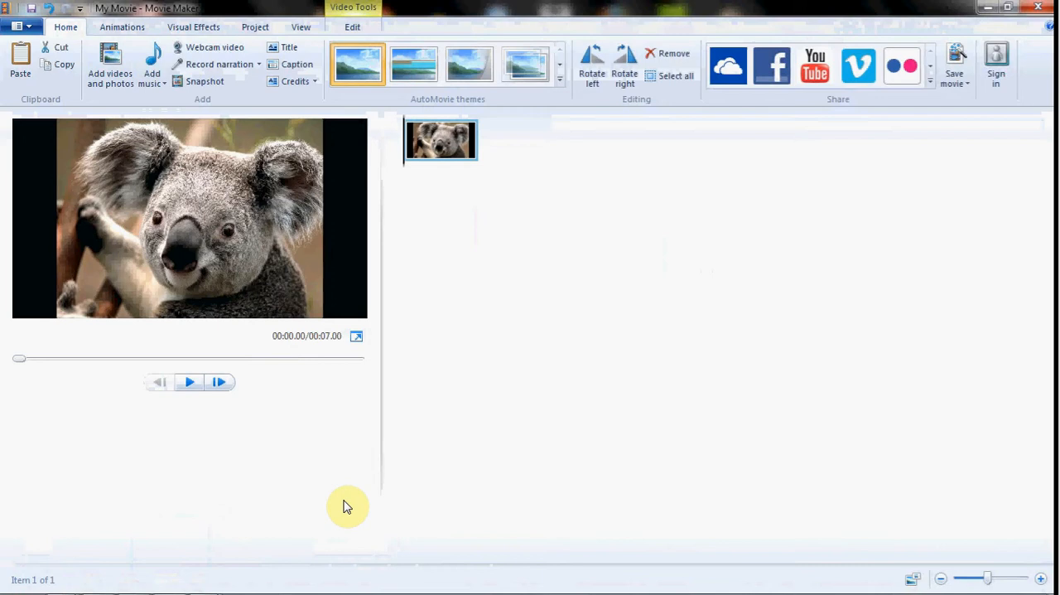
mouse_move(202, 581)
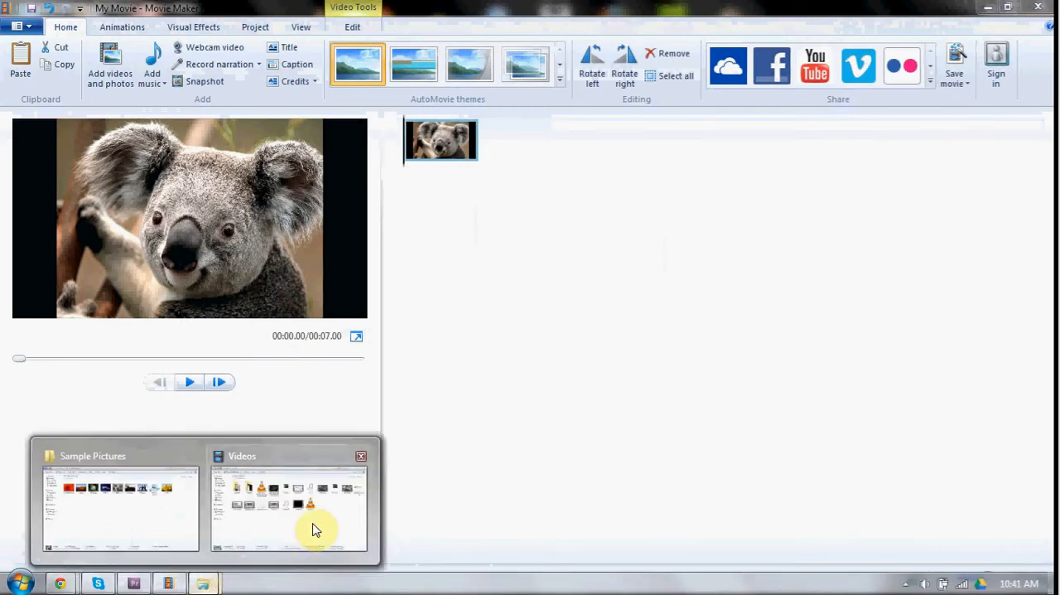
Add the Prezi video from the Videos window, show Project audio options, then play and pause the preview.
click(289, 505)
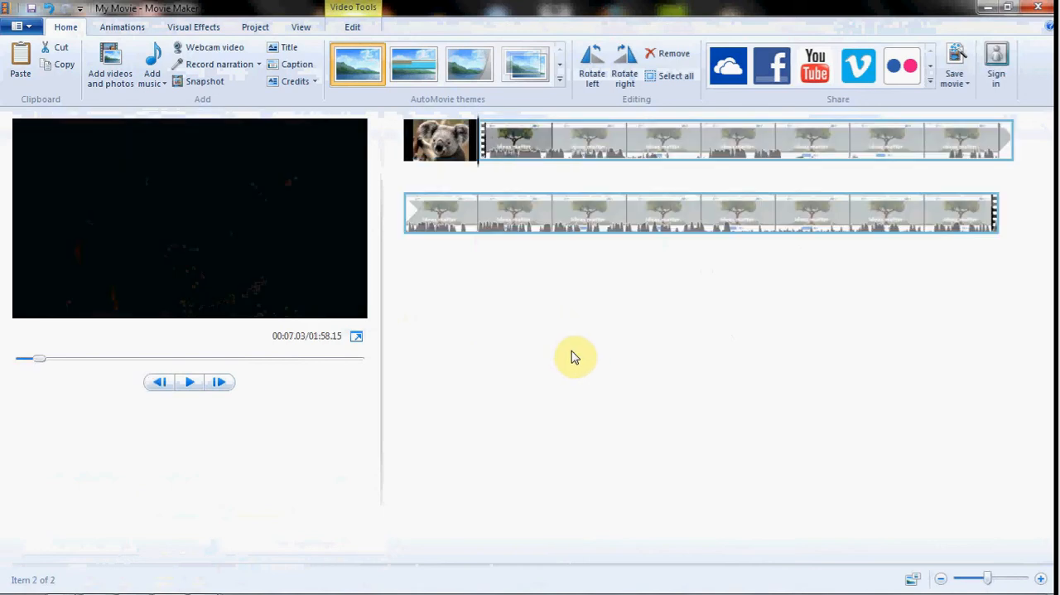
click(255, 27)
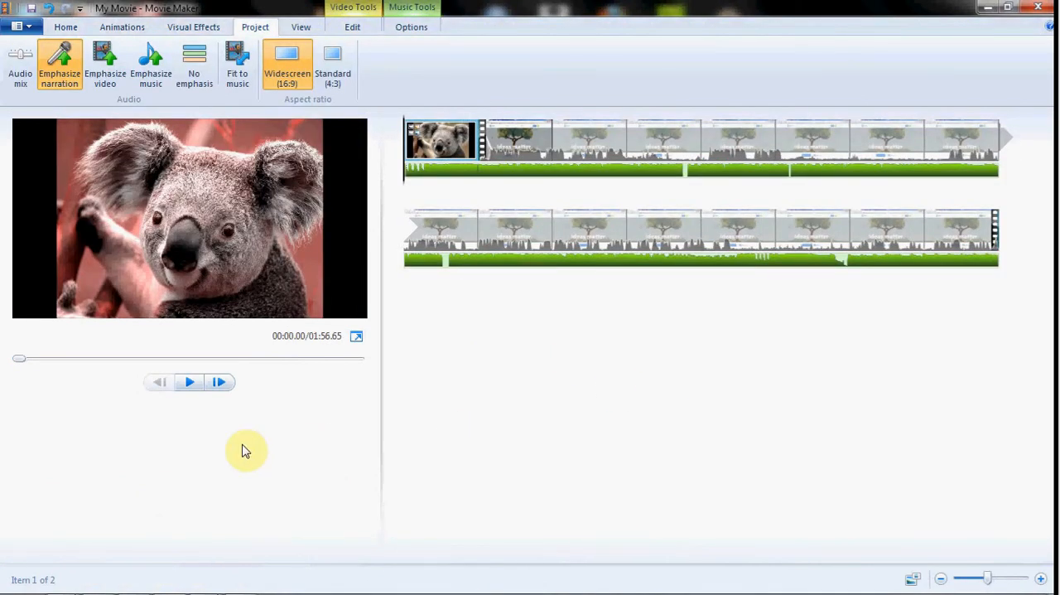
mouse_move(193, 417)
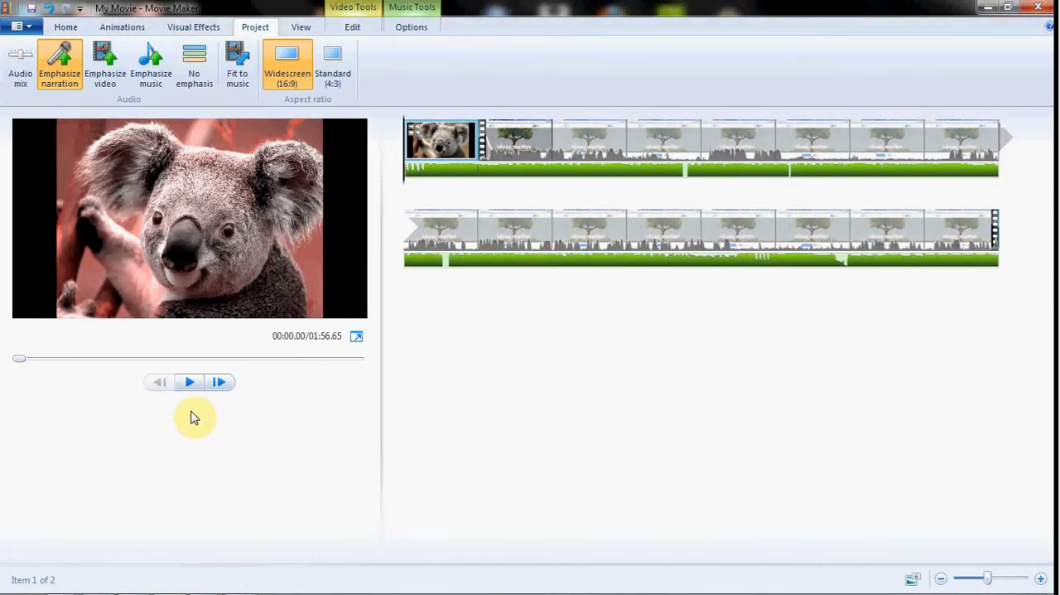
click(188, 381)
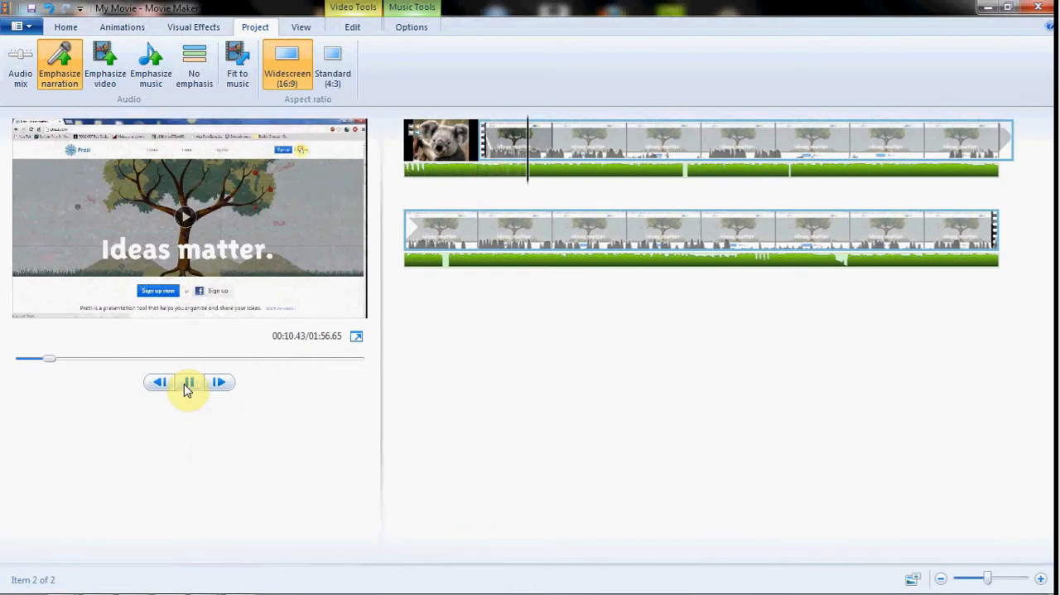
click(189, 382)
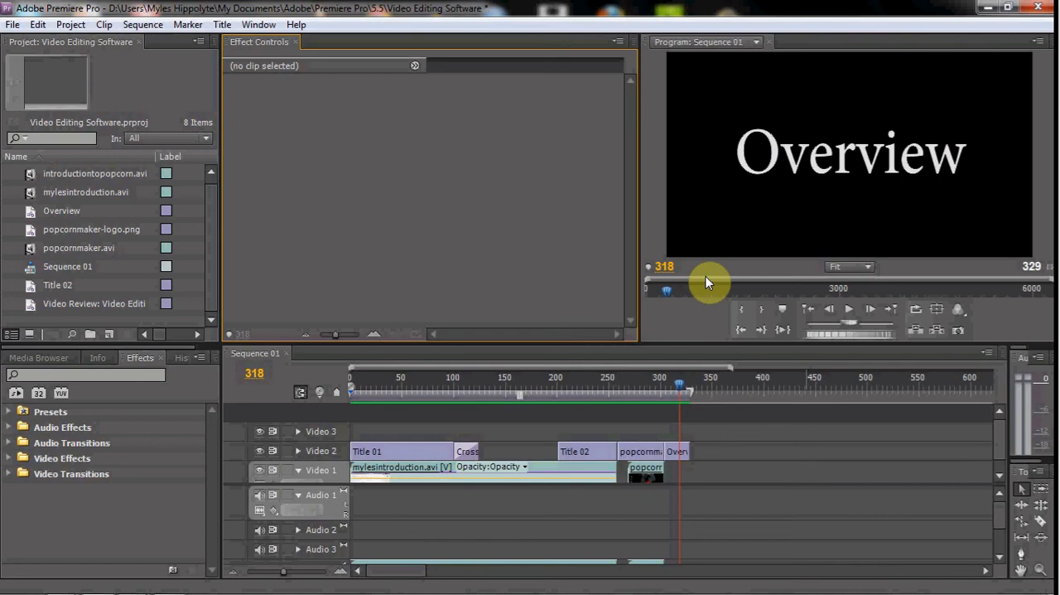
mouse_move(721, 278)
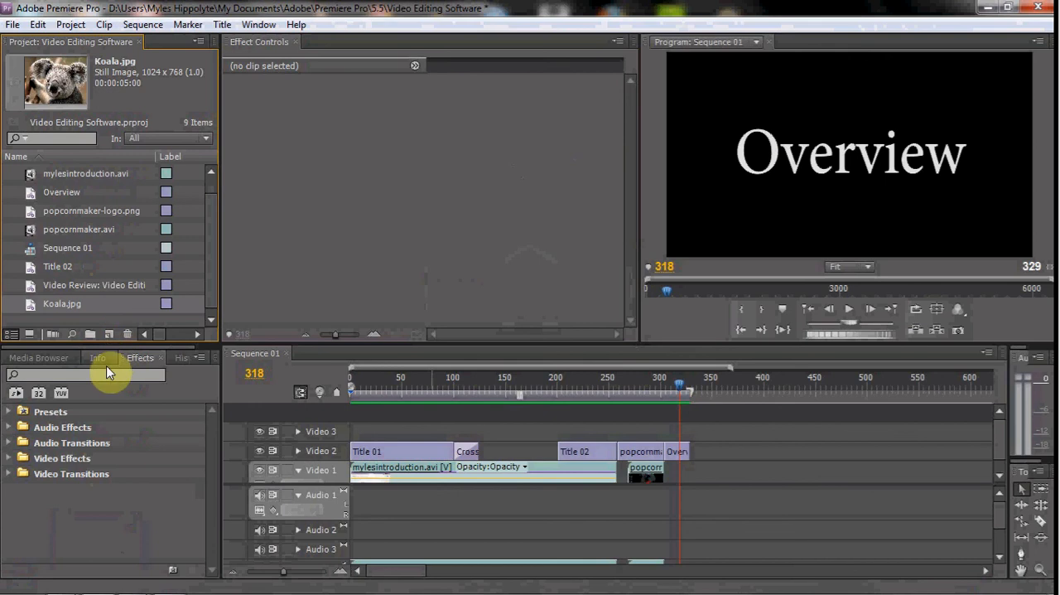
mouse_move(83, 458)
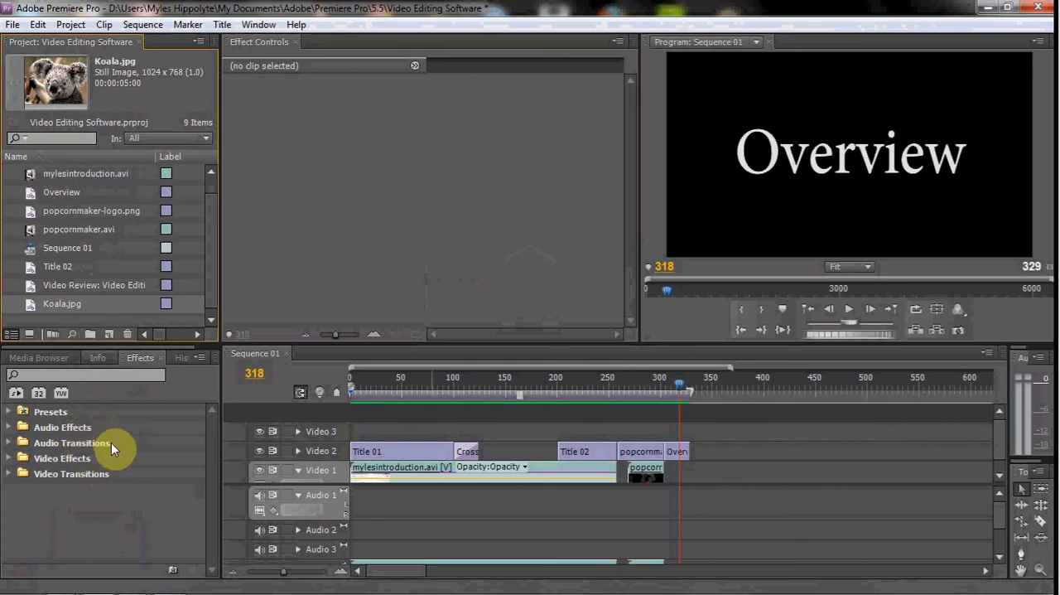
mouse_move(108, 442)
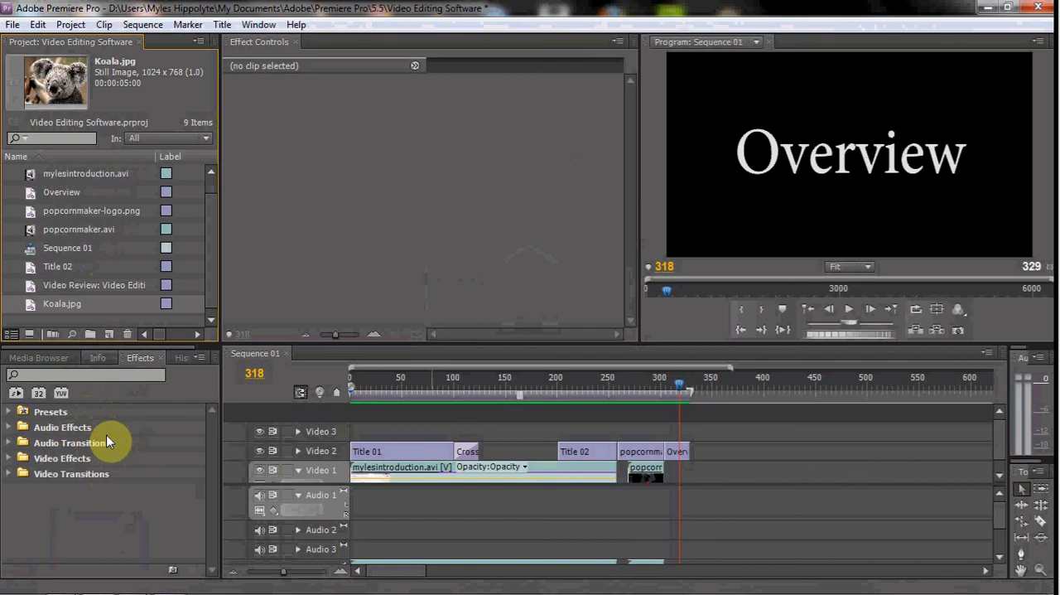
mouse_move(94, 466)
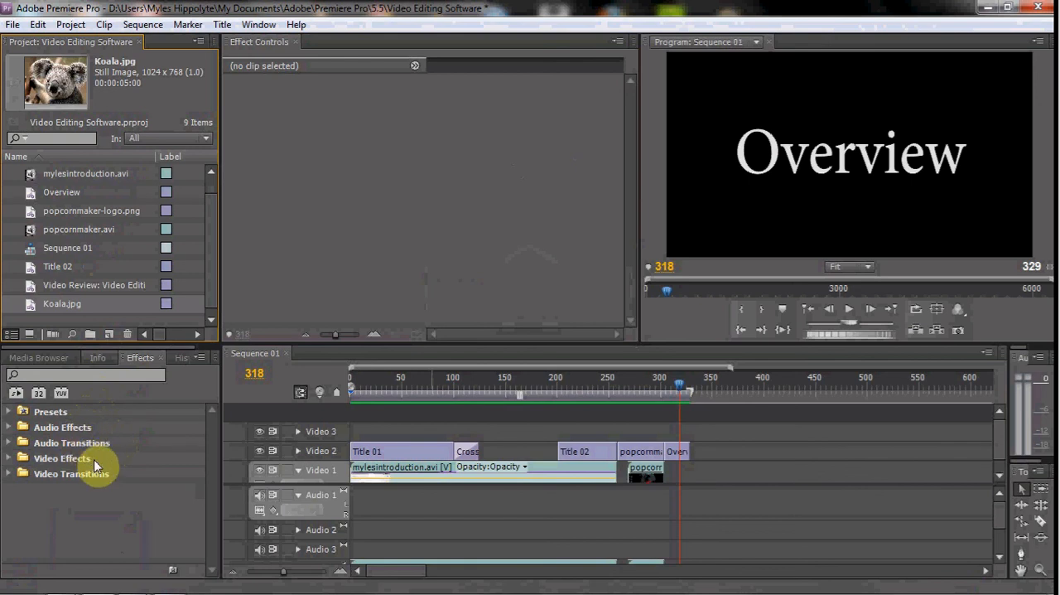